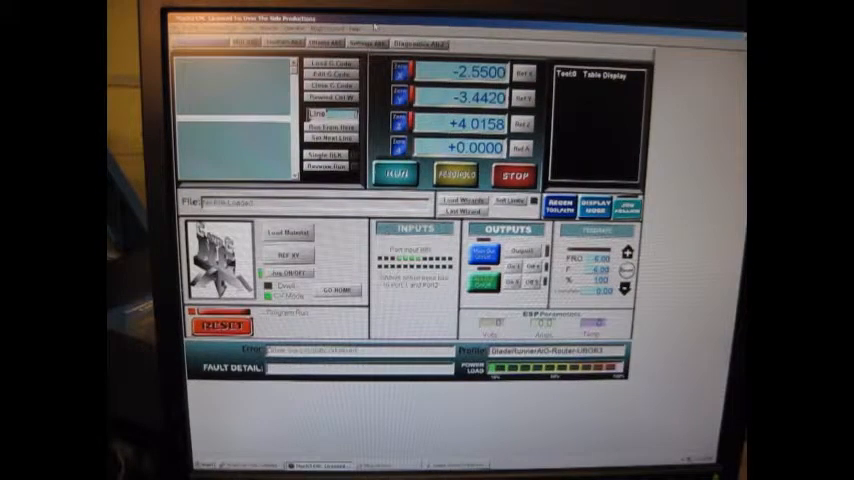
# Launch SheetCam and view its main window with the red work area filling the view.
pyautogui.click(370, 44)
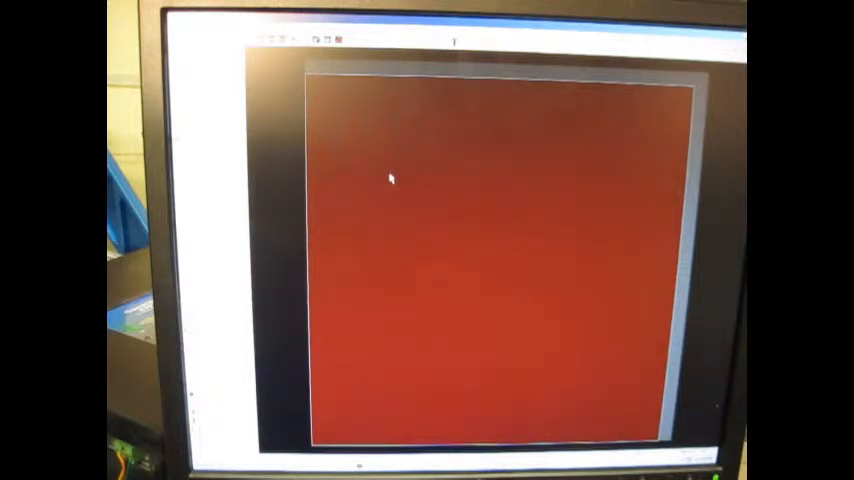
pyautogui.moveTo(408, 161)
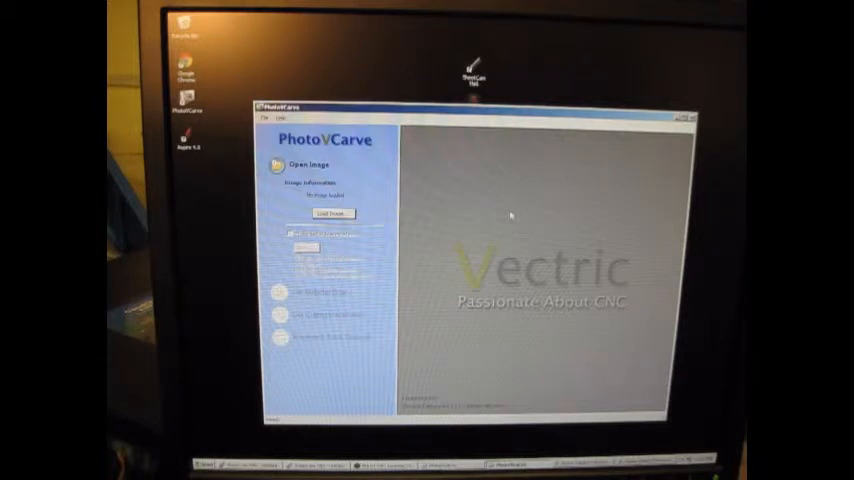
pyautogui.moveTo(665, 158)
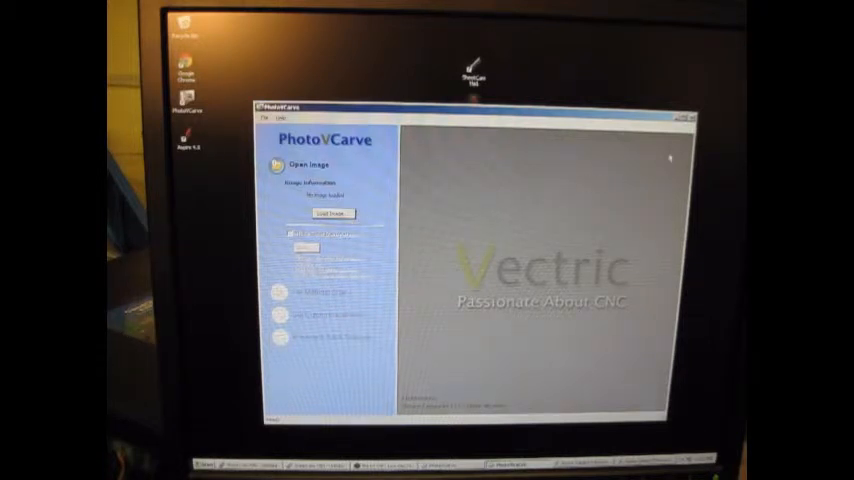